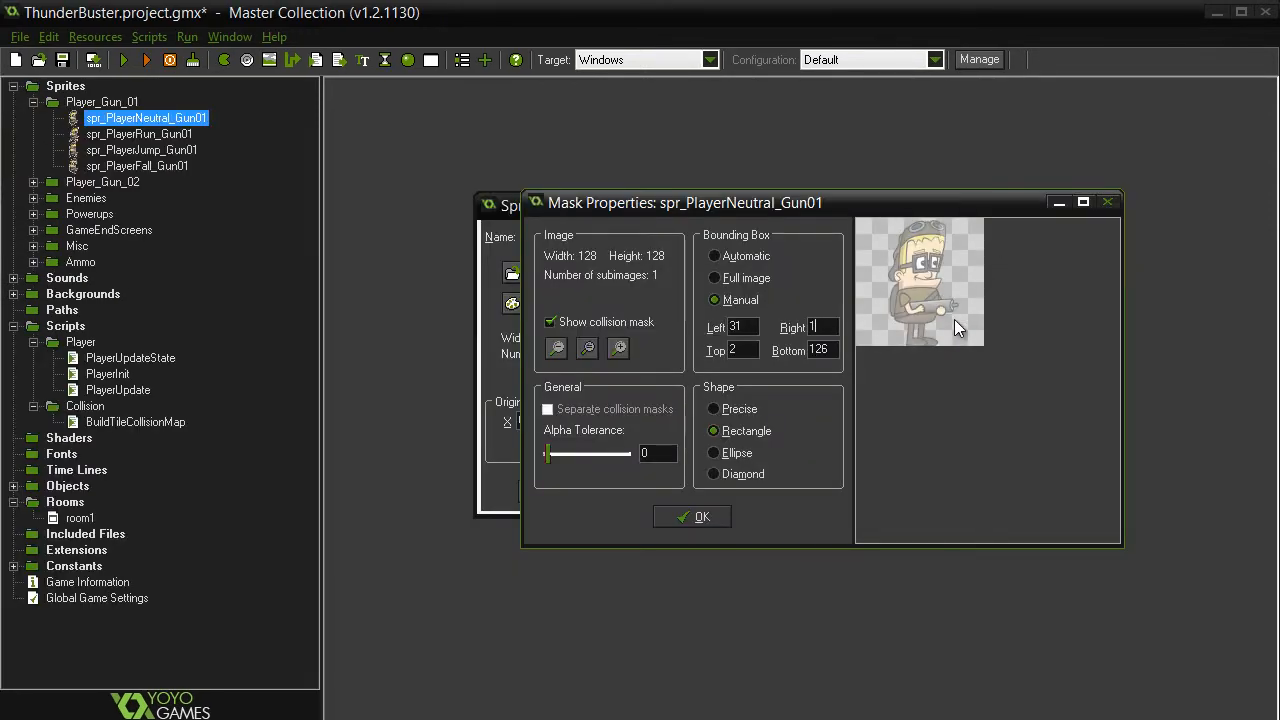
Apply the manual rectangle collision mask (left 31, top 2, bottom 126) to spr_PlayerNeutral_Gun01
{"action": "left_click", "coordinate": [149, 62]}
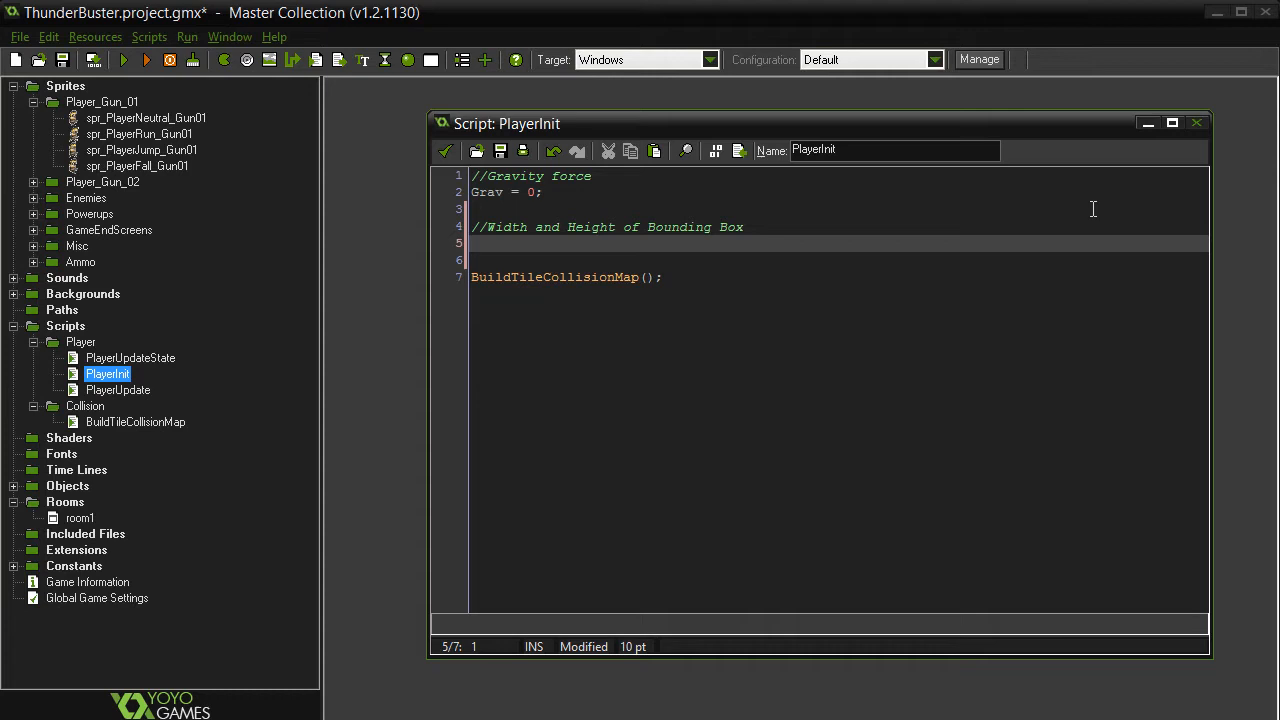
Type the start of the bbox_width assignment on line 5 of PlayerInit
{"action": "type", "text": "bbox_width"}
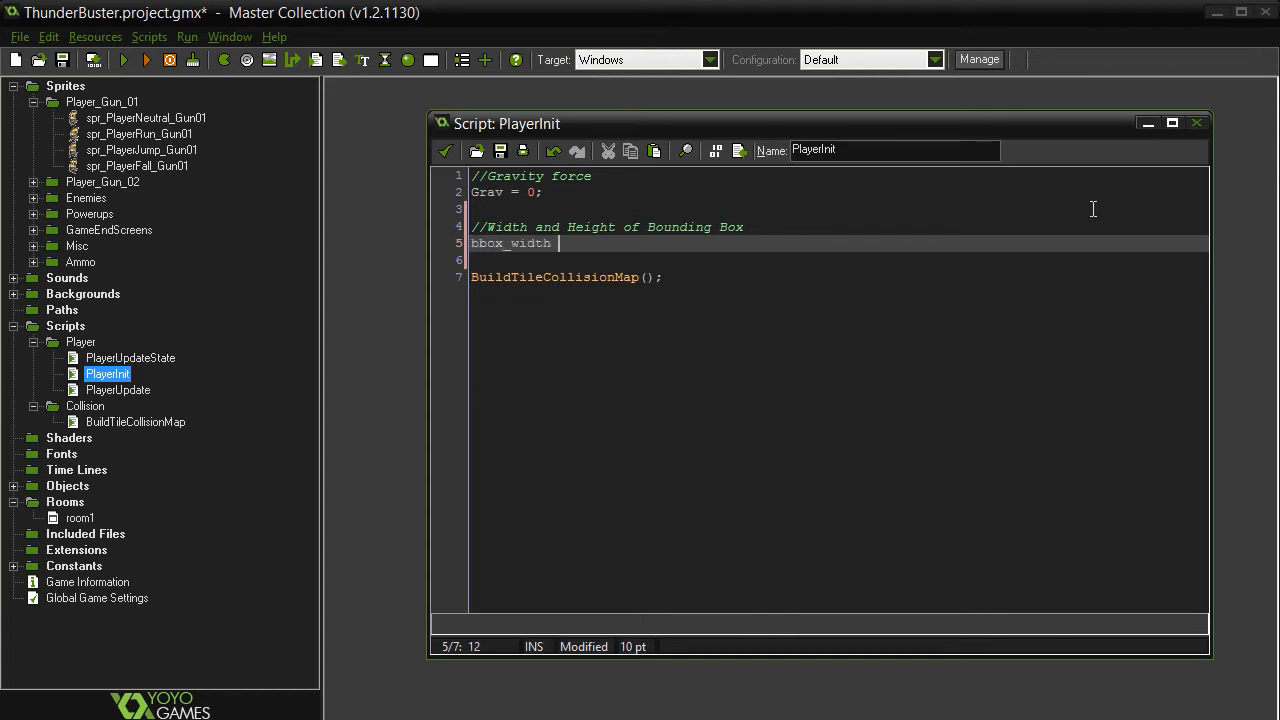
{"action": "type", "text": "= bb"}
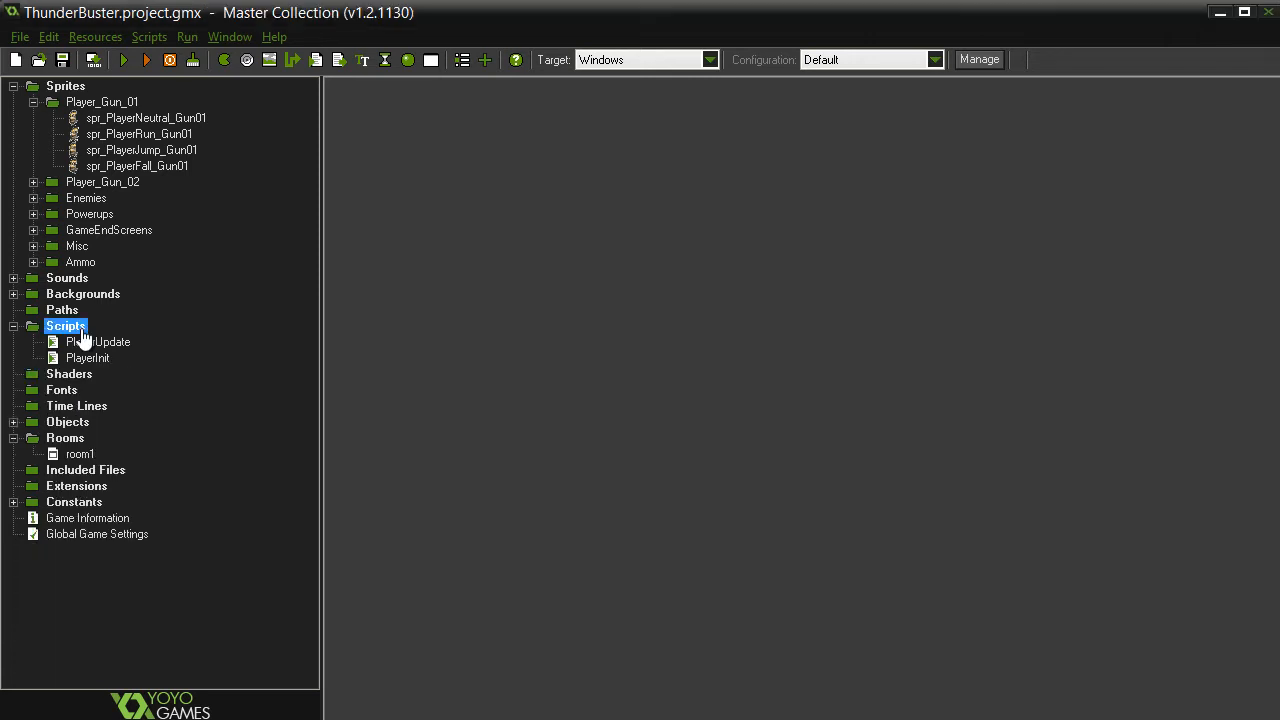
Create the PlayerUpdate script and start the floor check if(y >= 448
{"action": "right_click", "coordinate": [66, 325]}
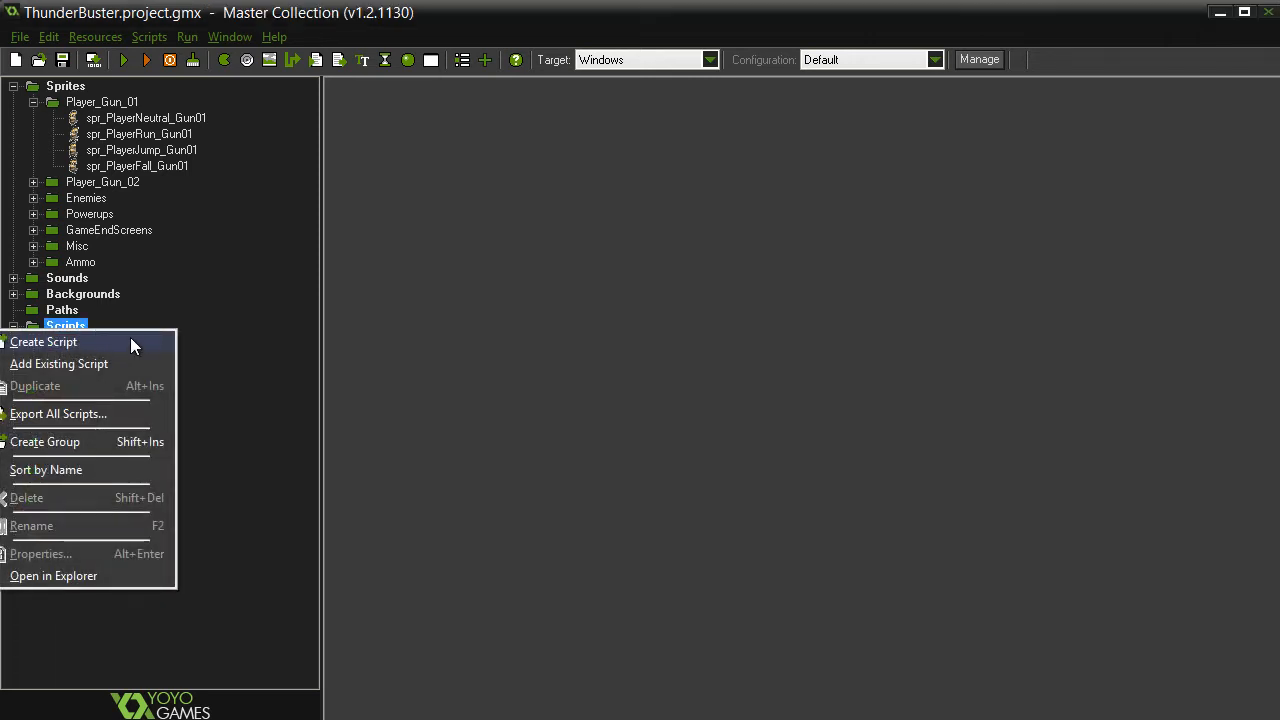
{"action": "left_click", "coordinate": [43, 342]}
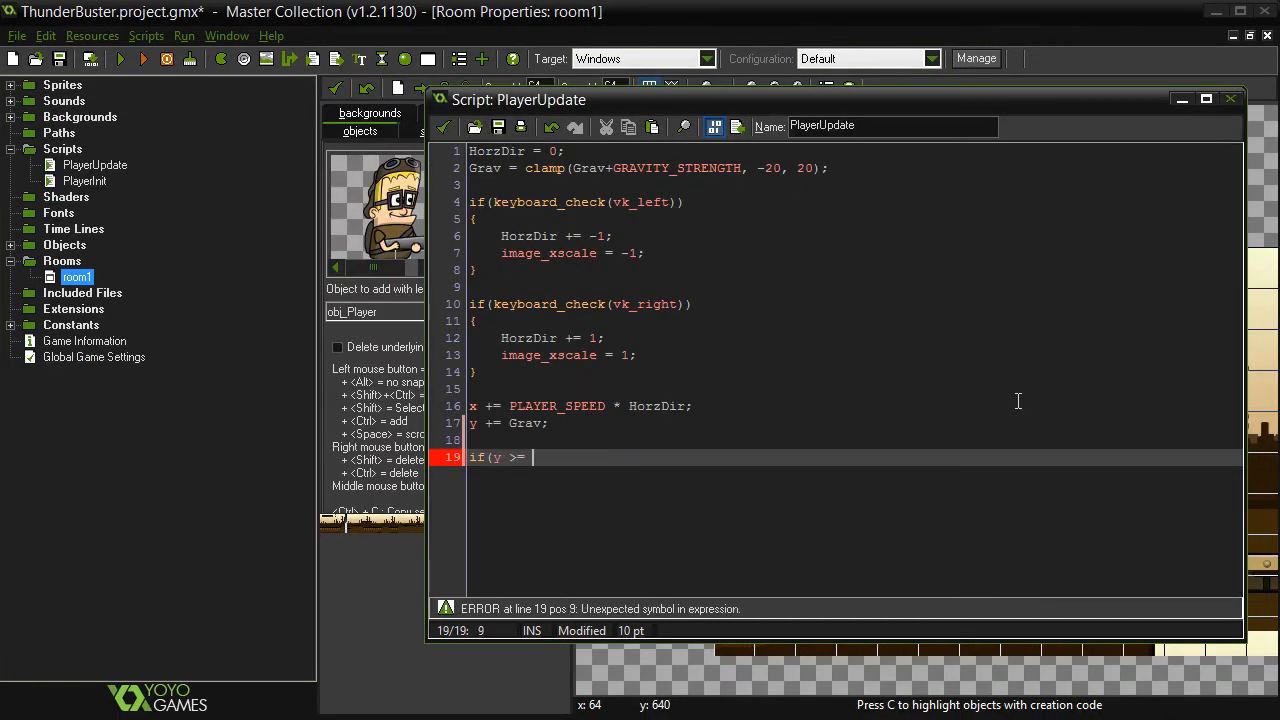
{"action": "type", "text": "448"}
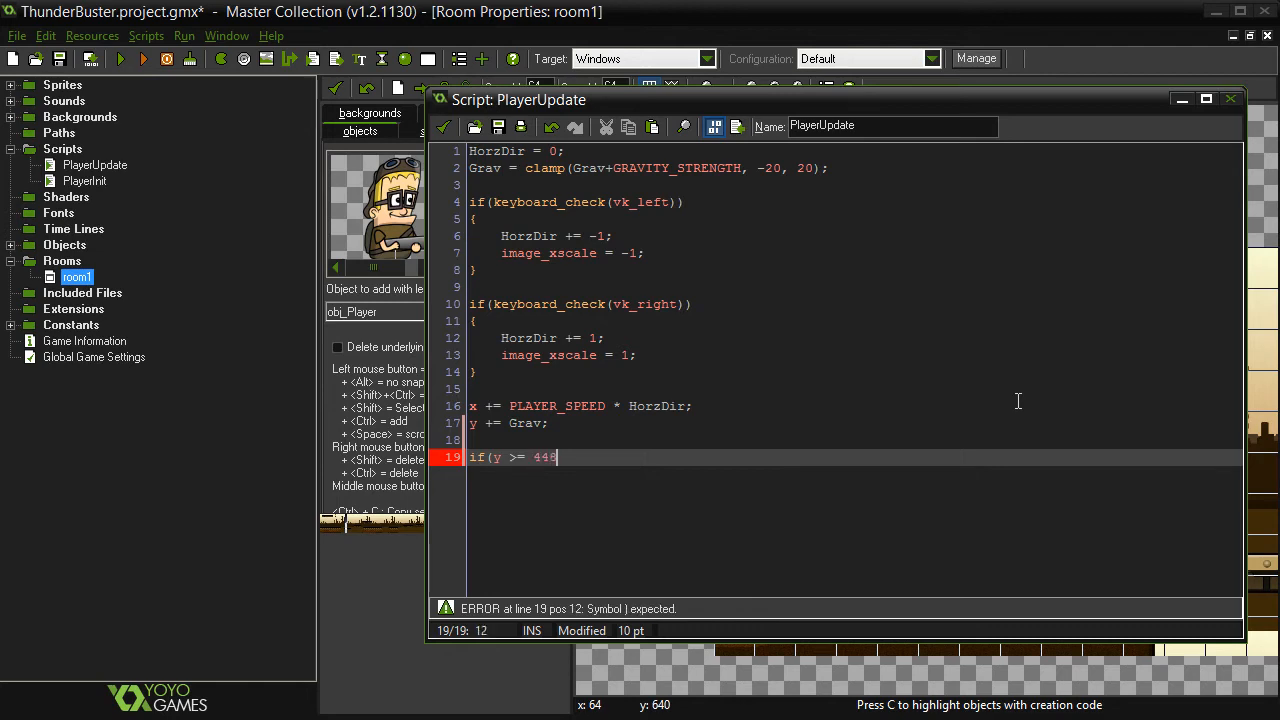